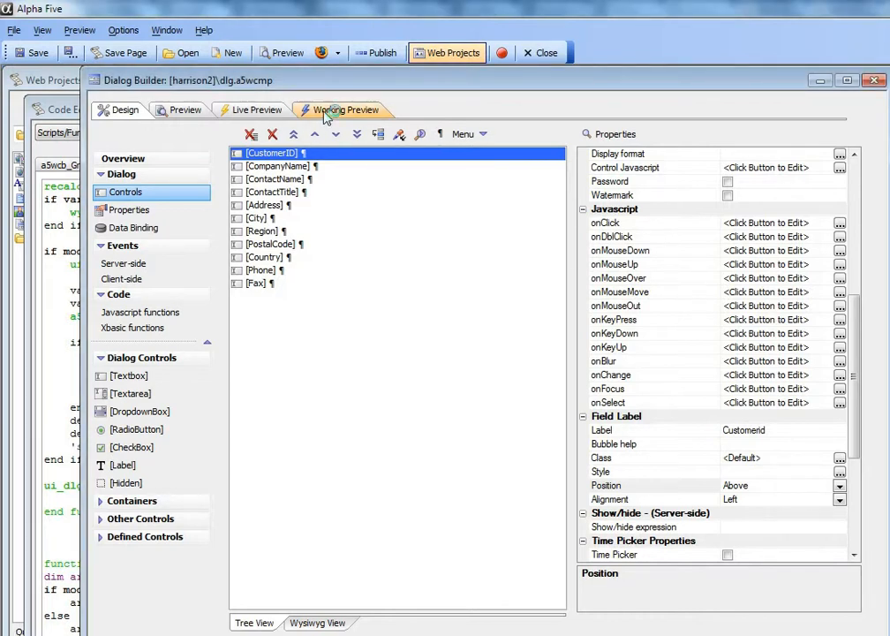
Switch to the Working Preview to see the customer dialog with labels above each field.
left_click(346, 110)
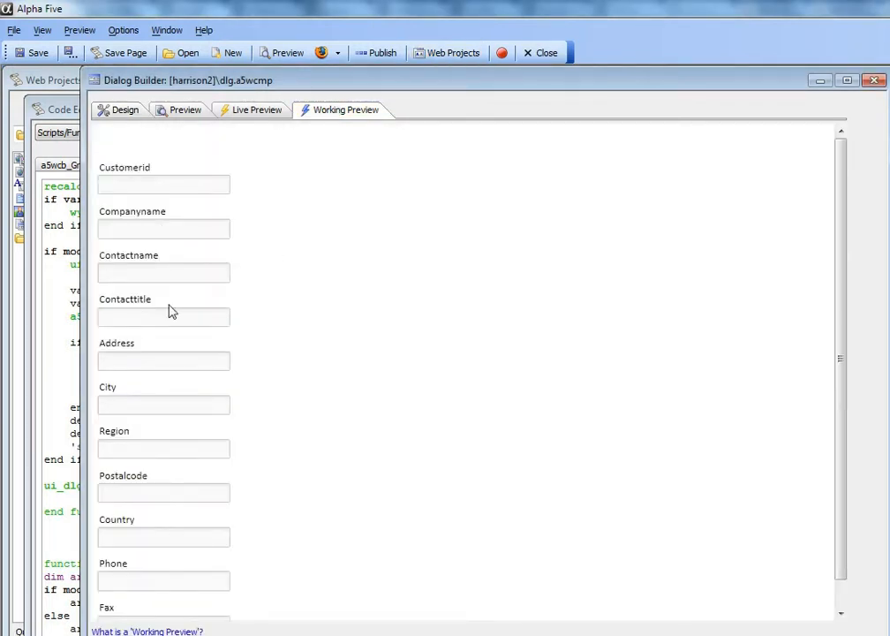
mouse_move(240, 486)
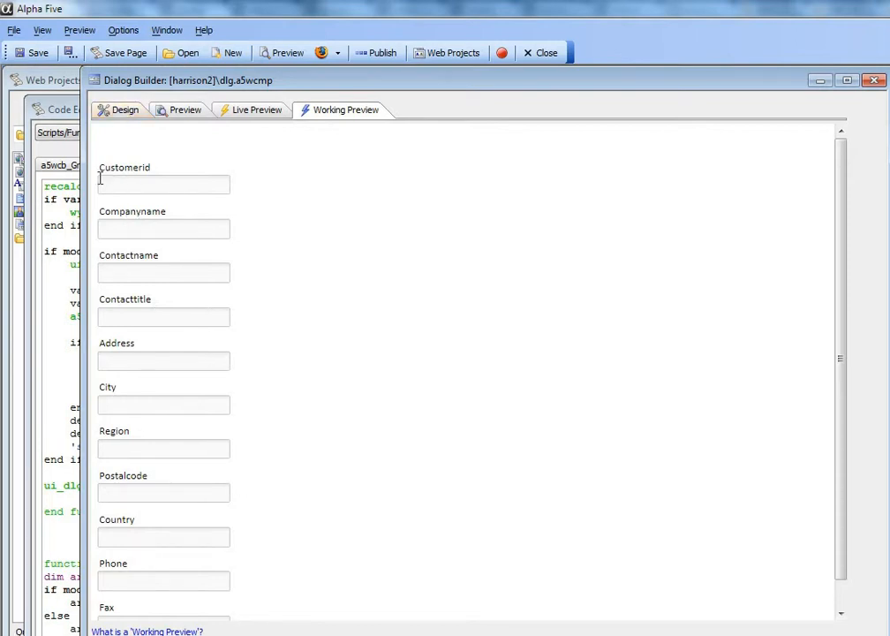
Back in design view, set the CustomerID field label's Position from Above to Left.
left_click(124, 110)
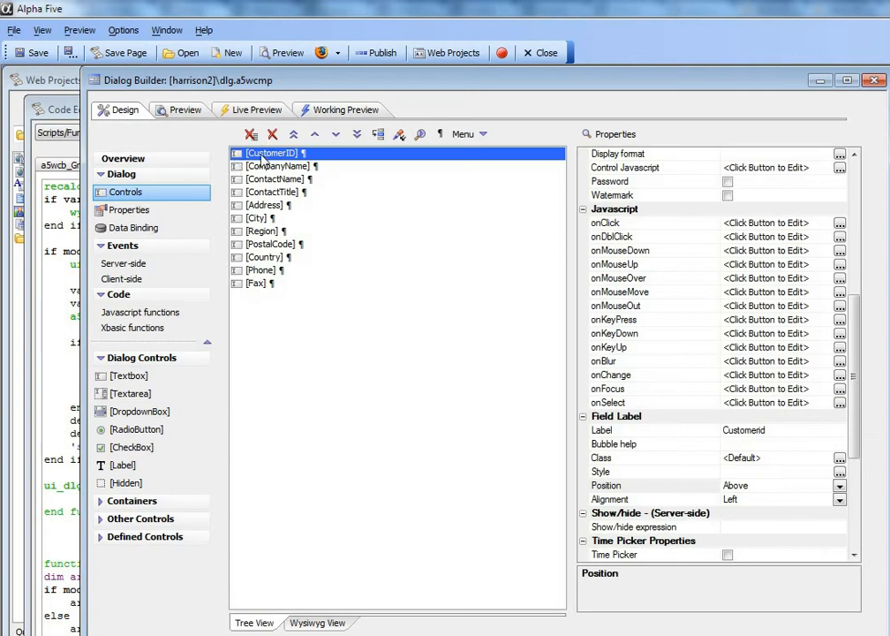
mouse_move(718, 495)
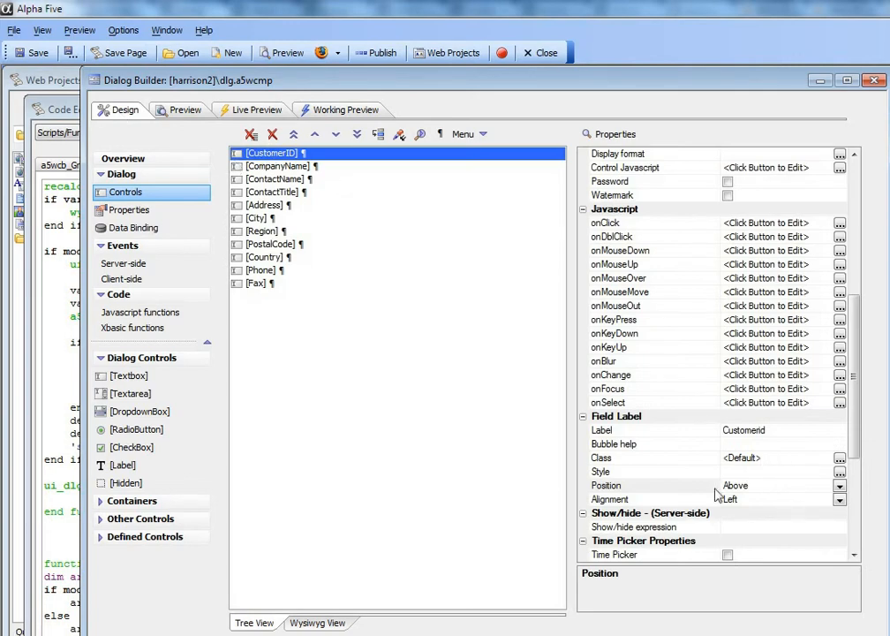
left_click(838, 486)
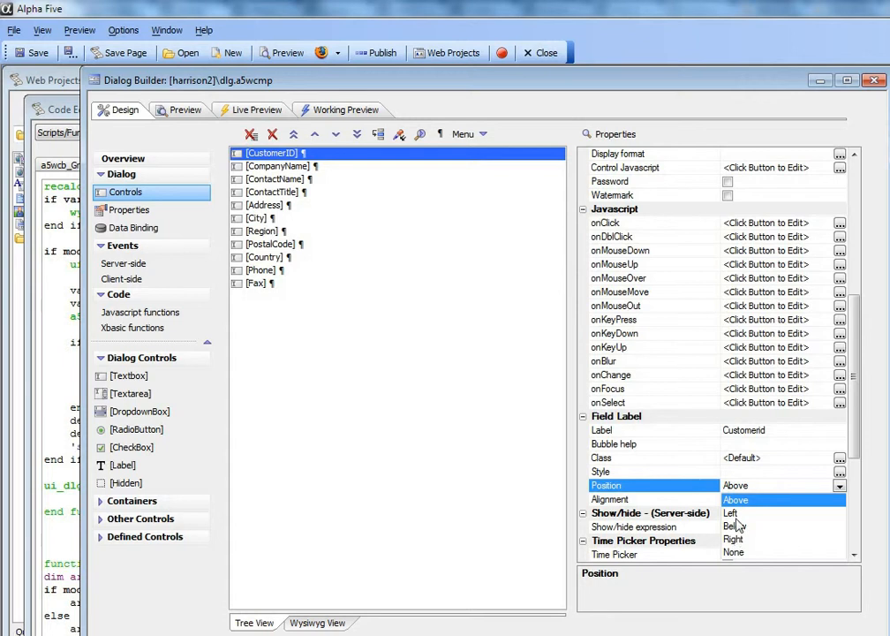
left_click(732, 513)
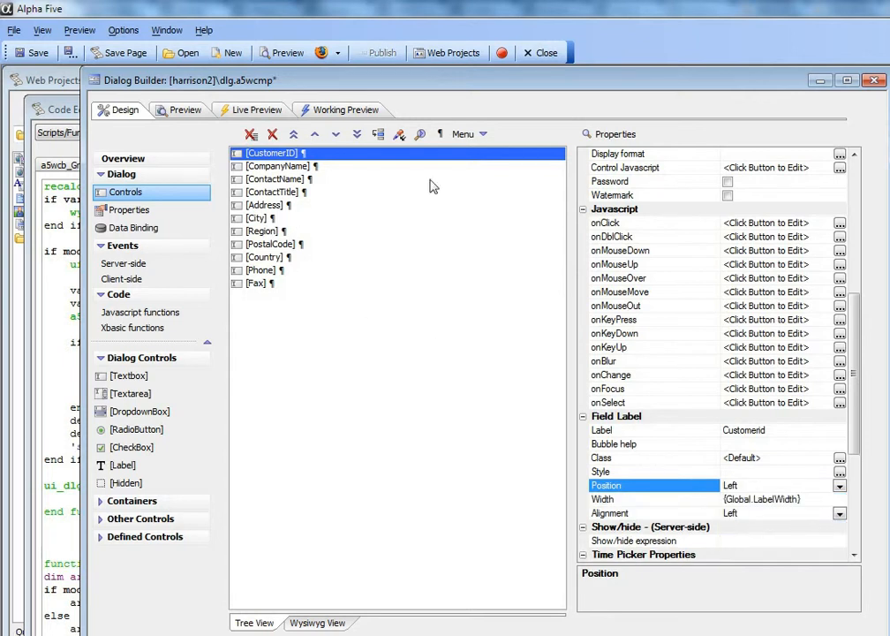
mouse_move(782, 474)
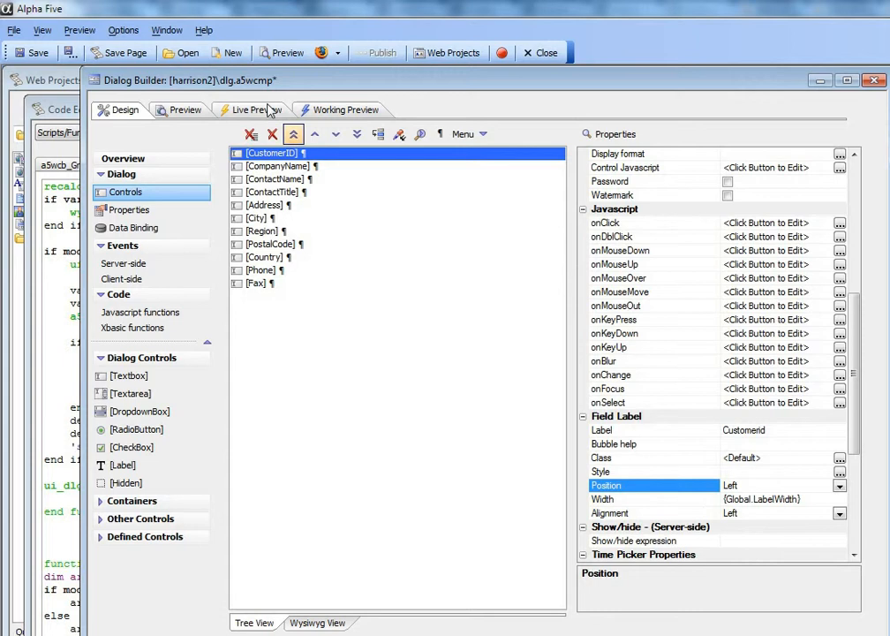
mouse_move(399, 135)
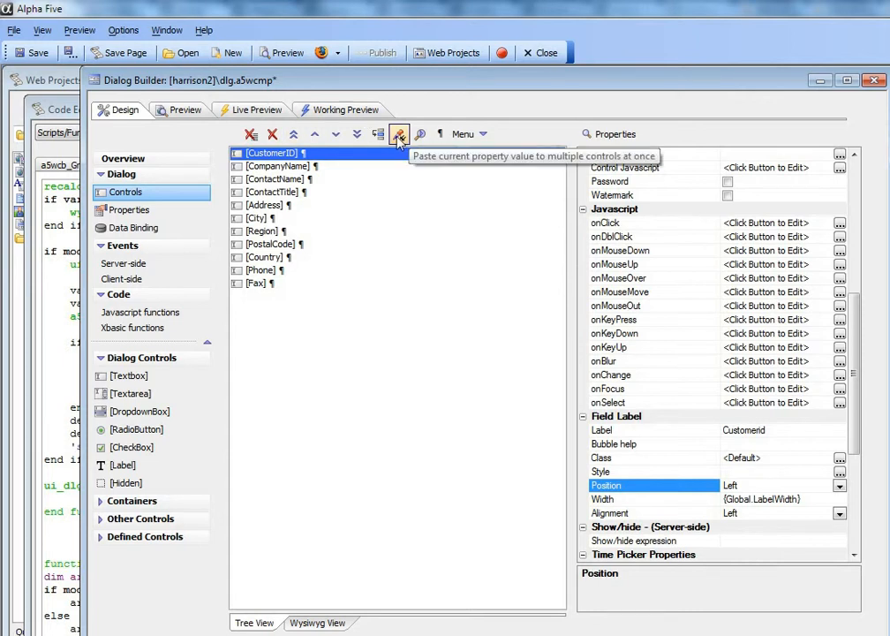
Paste the Left label position to all controls and preview the dialog with labels left of the boxes.
left_click(399, 134)
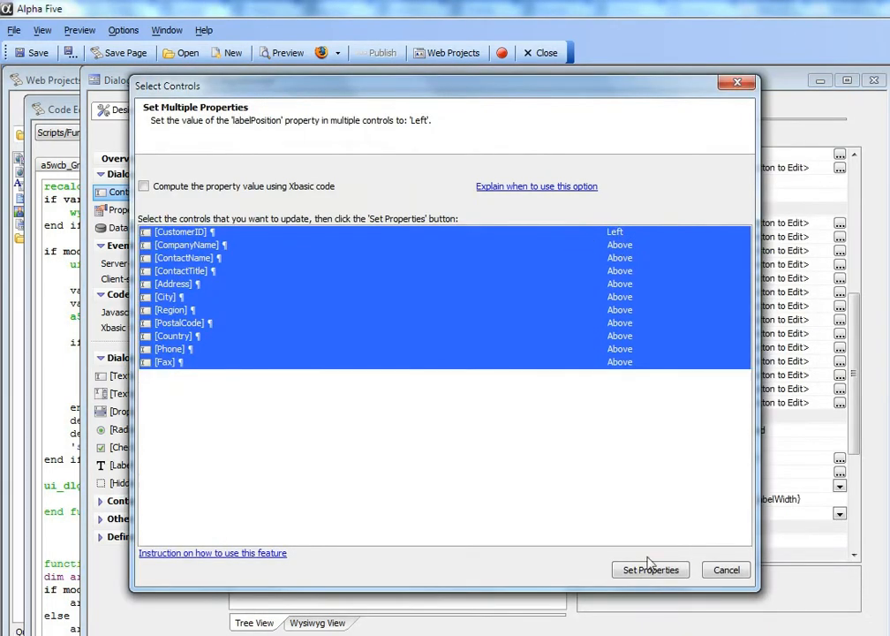
left_click(650, 569)
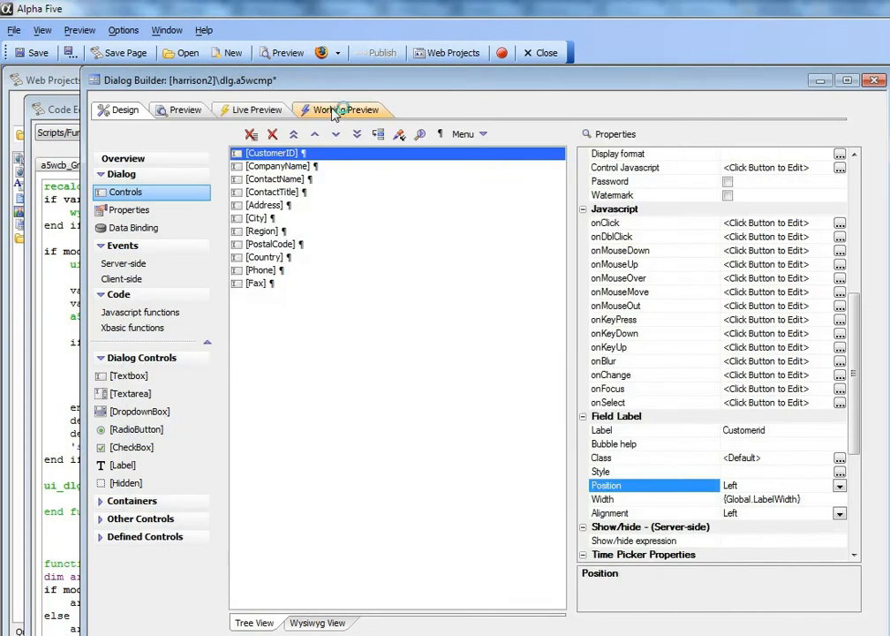
left_click(342, 110)
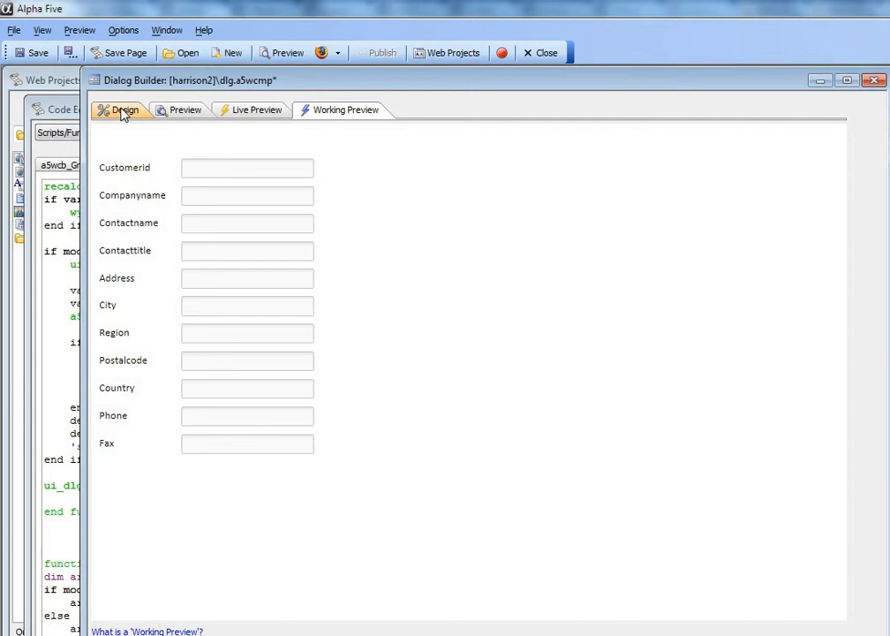
In design view, edit the CustomerID Label to <a5r>Customerid</a5r> and check the CompanyName control.
left_click(124, 109)
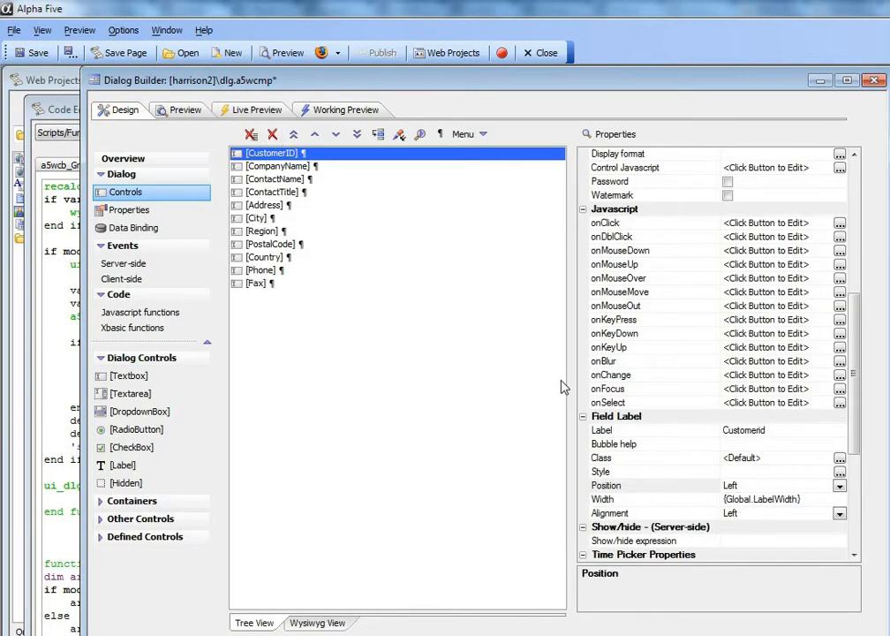
mouse_move(477, 364)
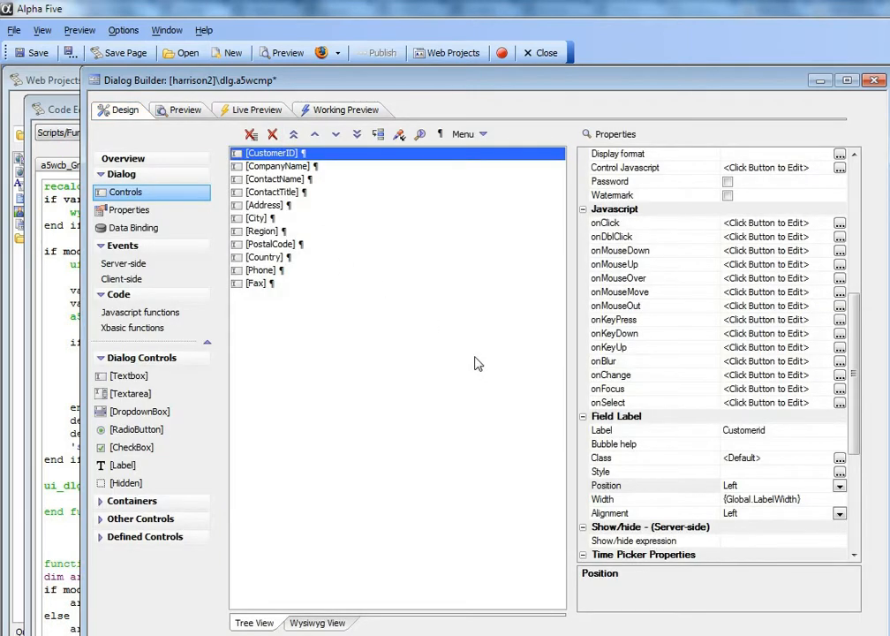
mouse_move(466, 327)
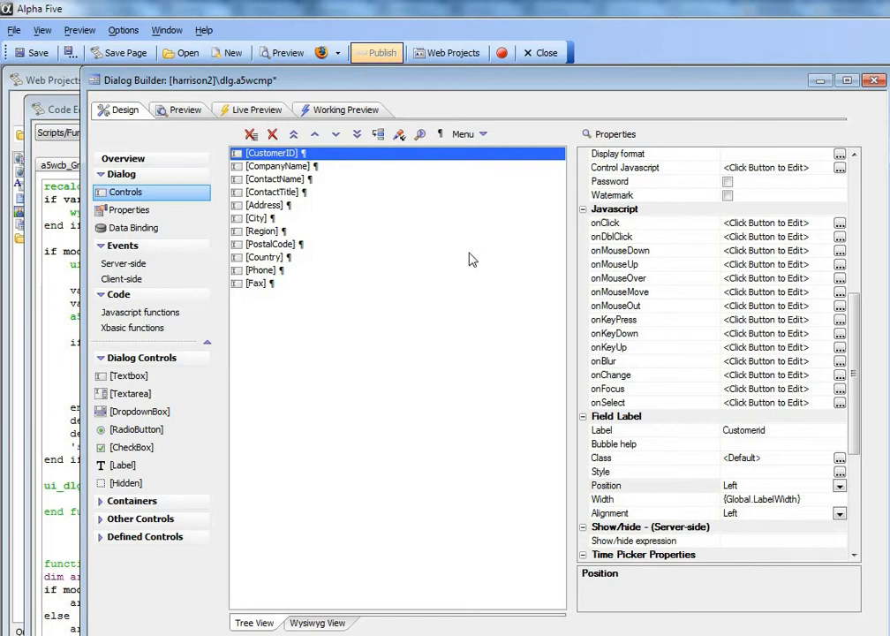
mouse_move(650, 406)
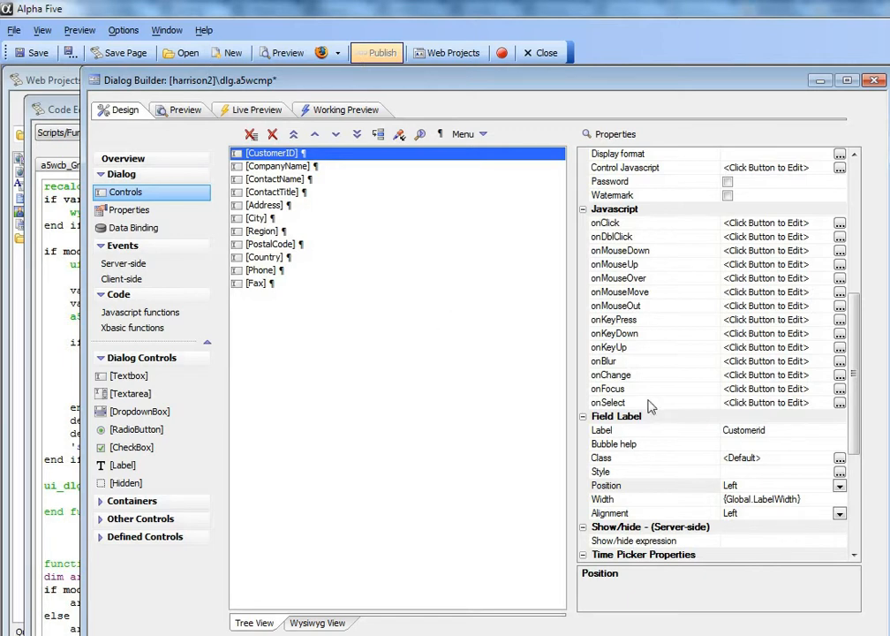
mouse_move(685, 459)
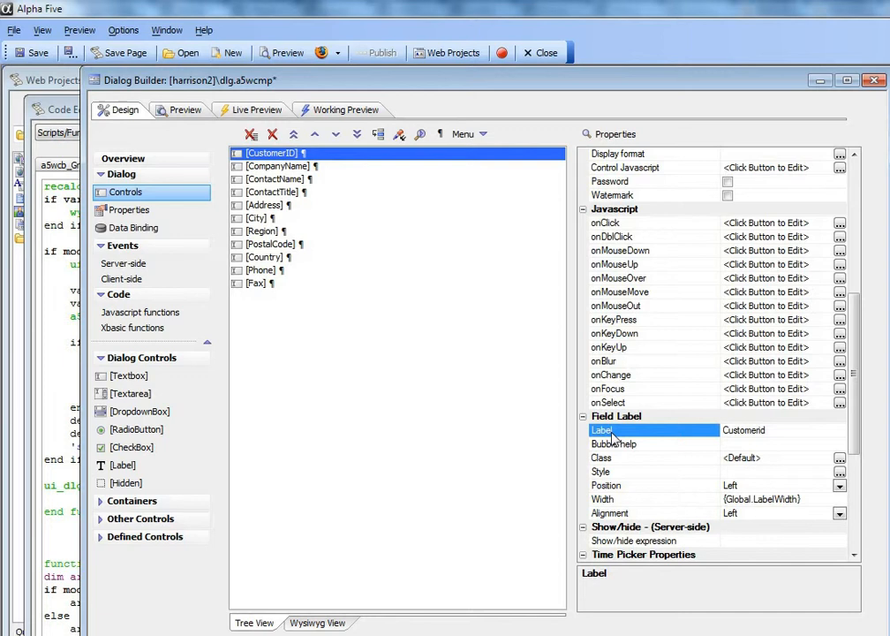
mouse_move(392, 364)
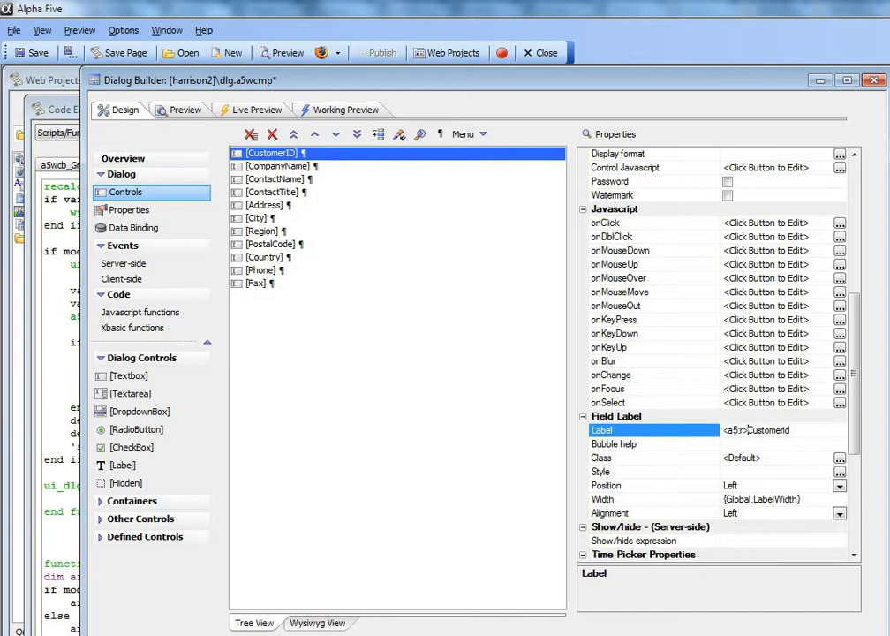
type("</a5:r>")
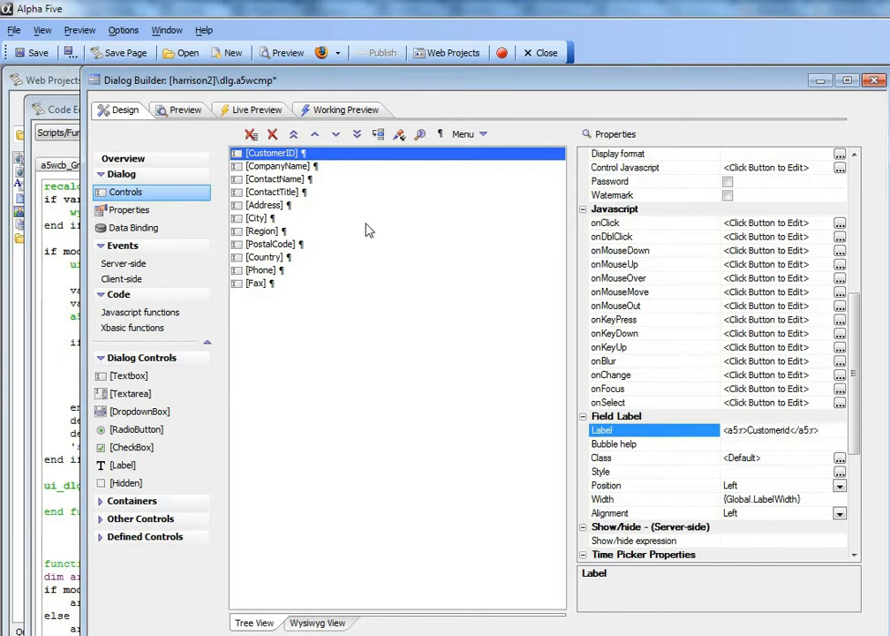
left_click(277, 166)
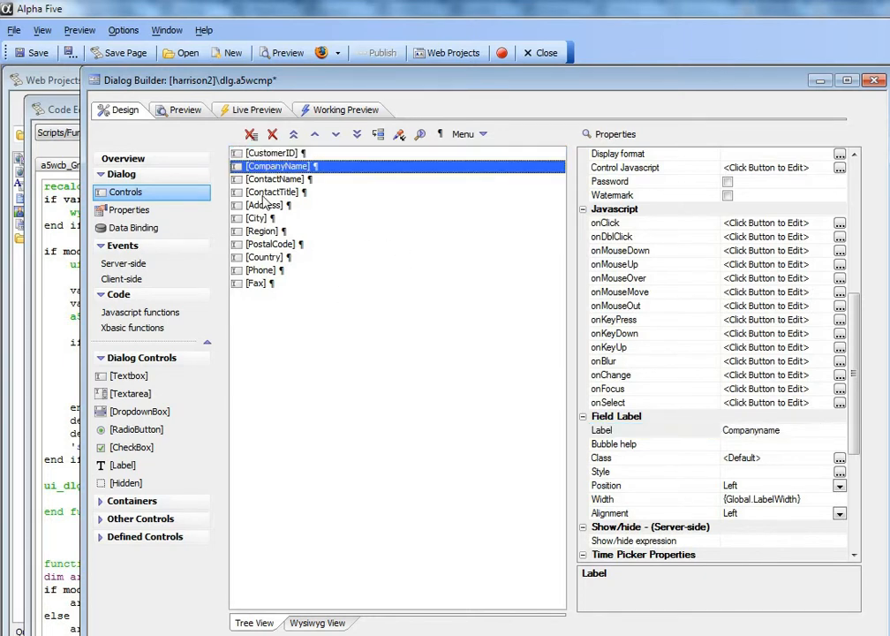
left_click(269, 152)
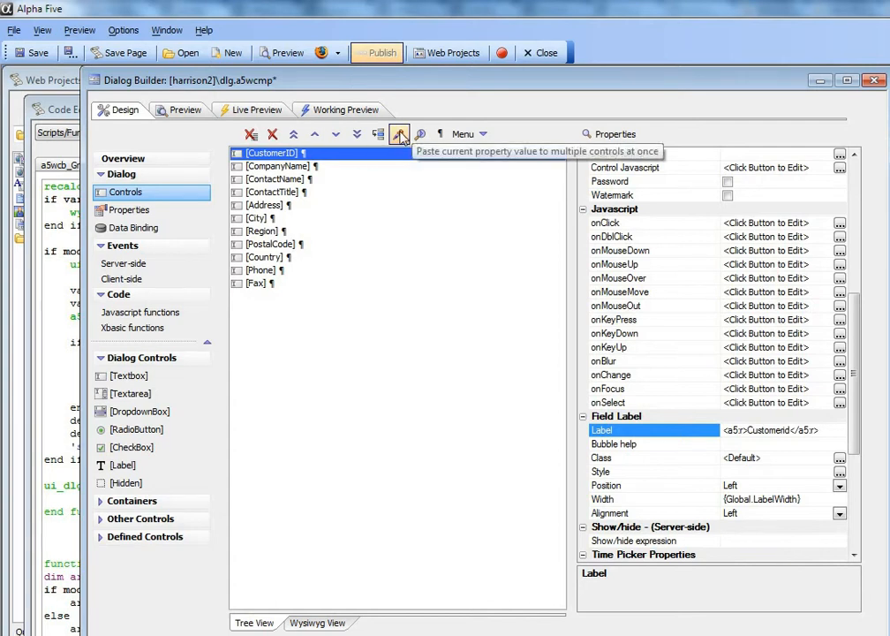
Start Set Multiple Properties for Label and turn on computing the value with Xbasic code.
left_click(399, 134)
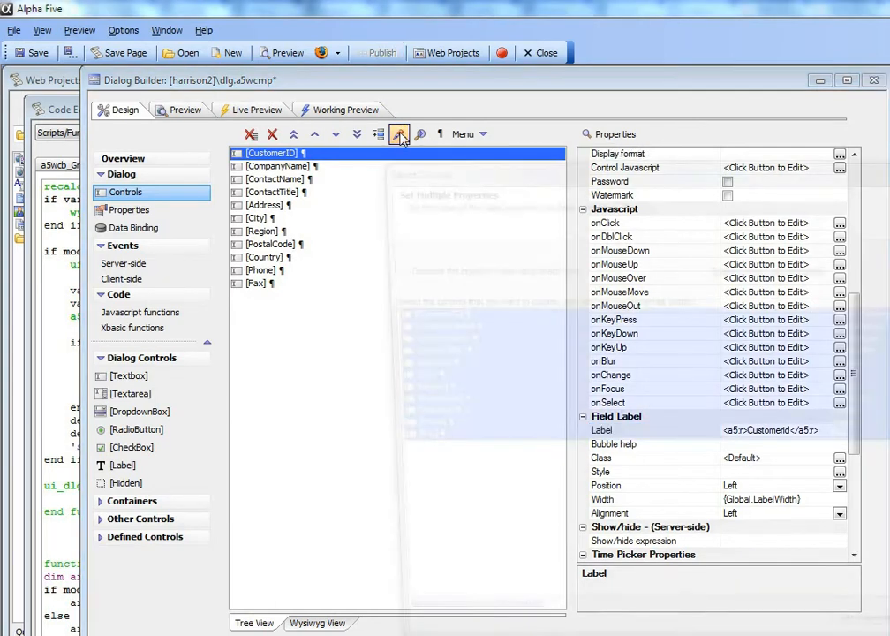
left_click(400, 134)
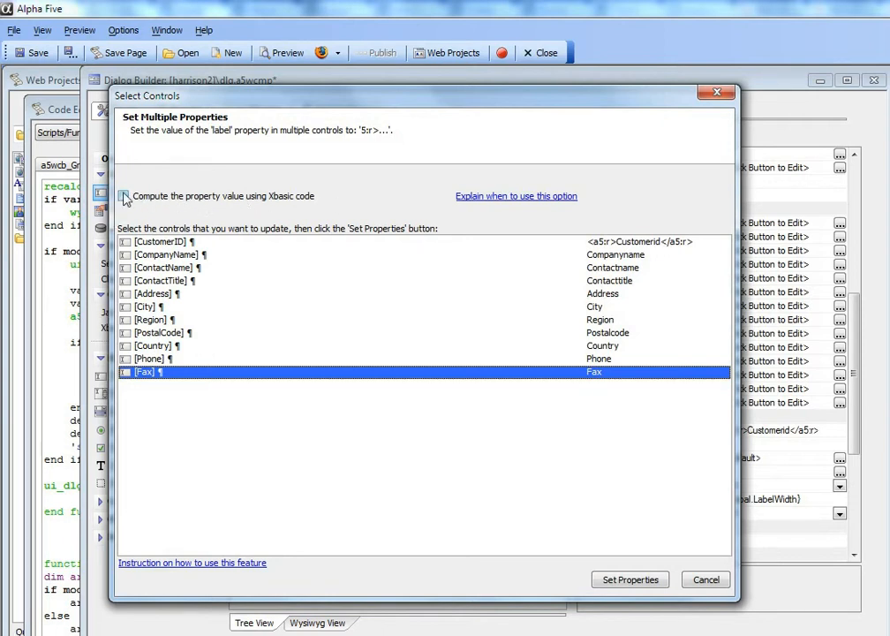
left_click(124, 194)
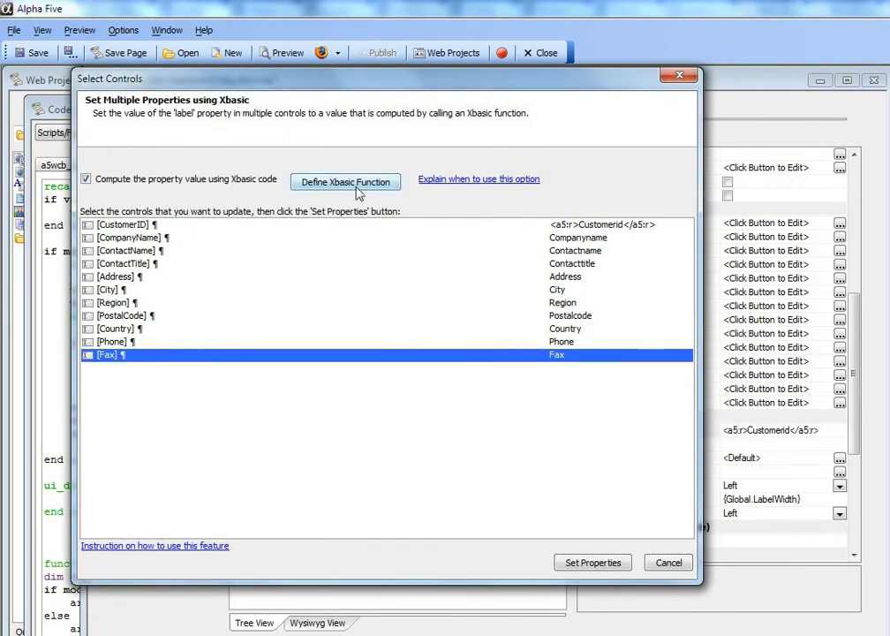
mouse_move(481, 255)
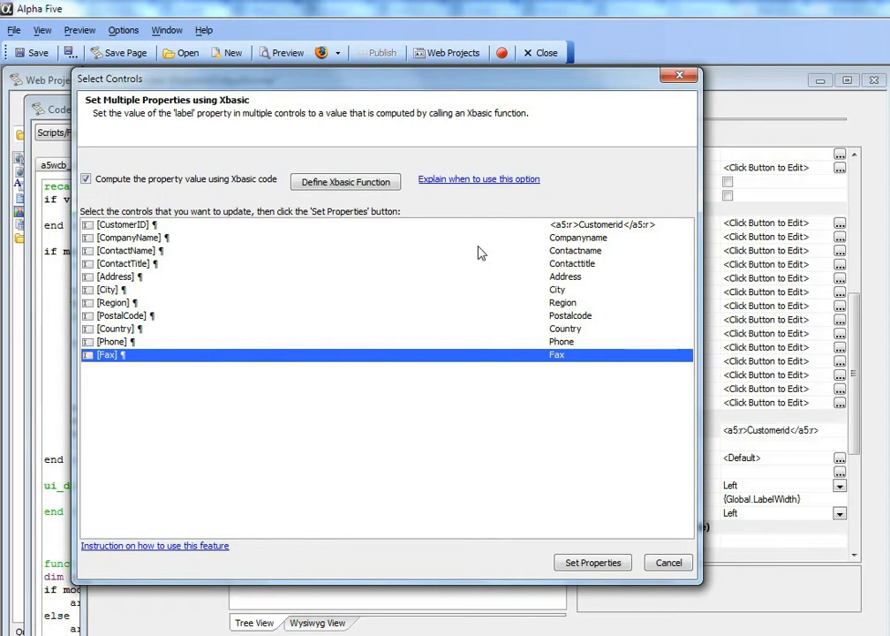
mouse_move(553, 244)
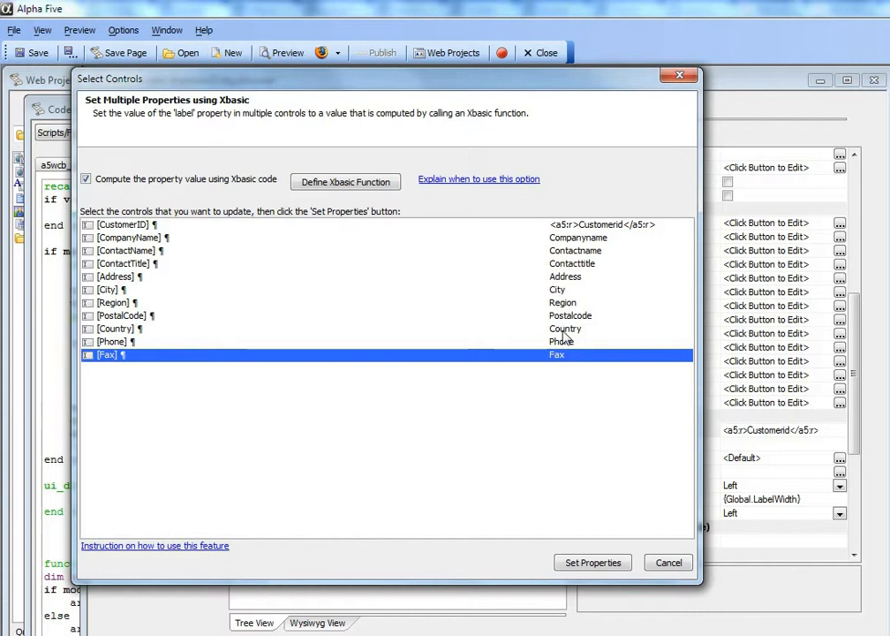
mouse_move(255, 155)
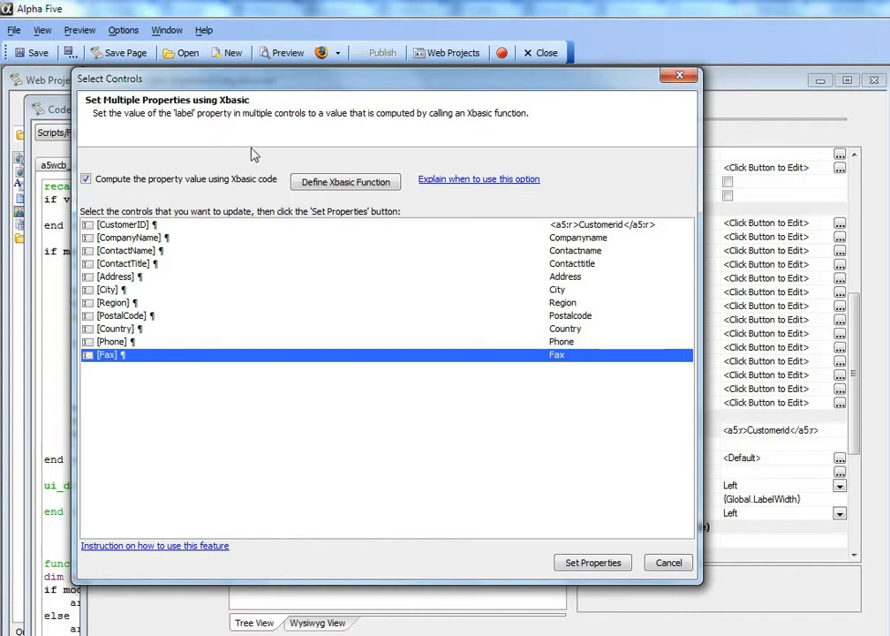
mouse_move(371, 198)
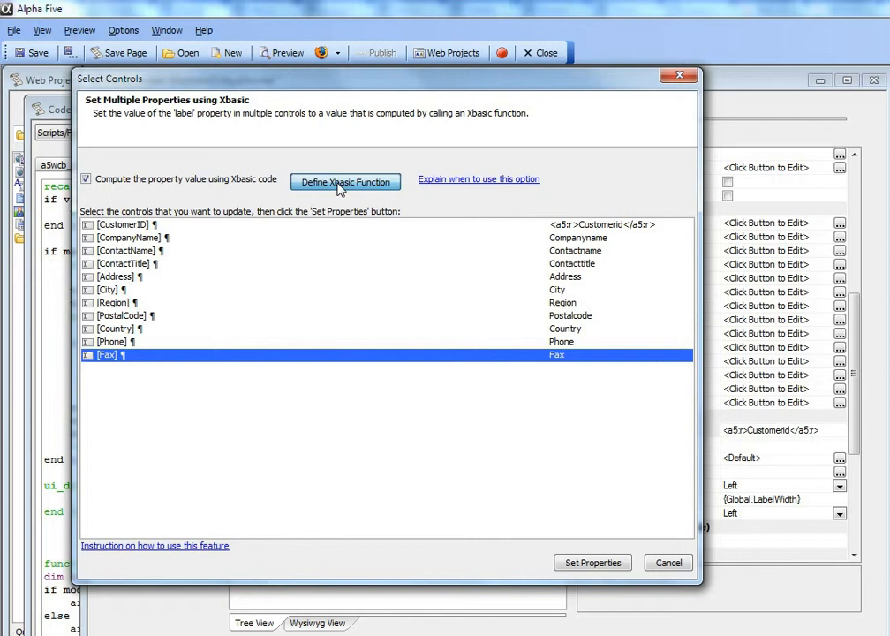
Open the Define Transformation Function editor and clear its starter setProperty code.
left_click(346, 182)
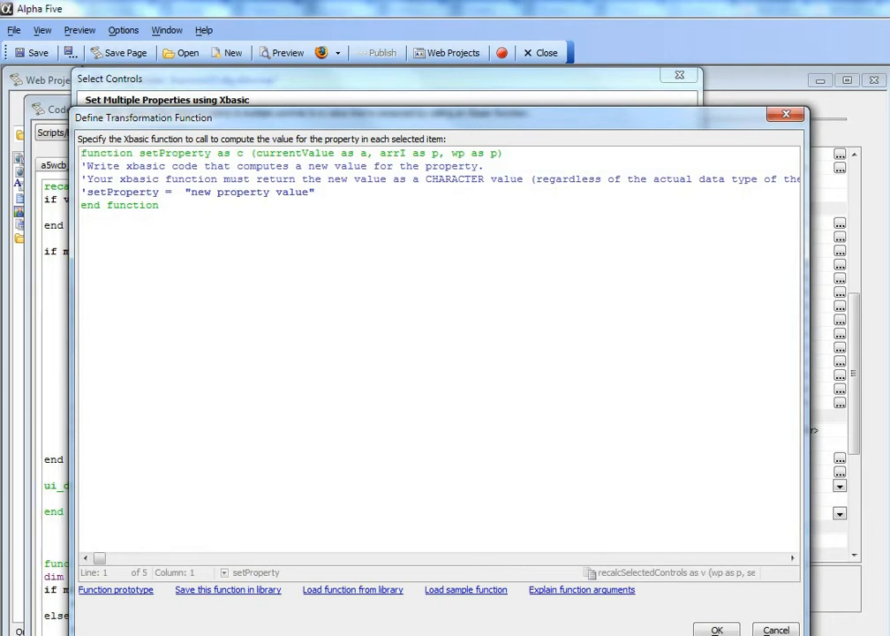
mouse_move(555, 468)
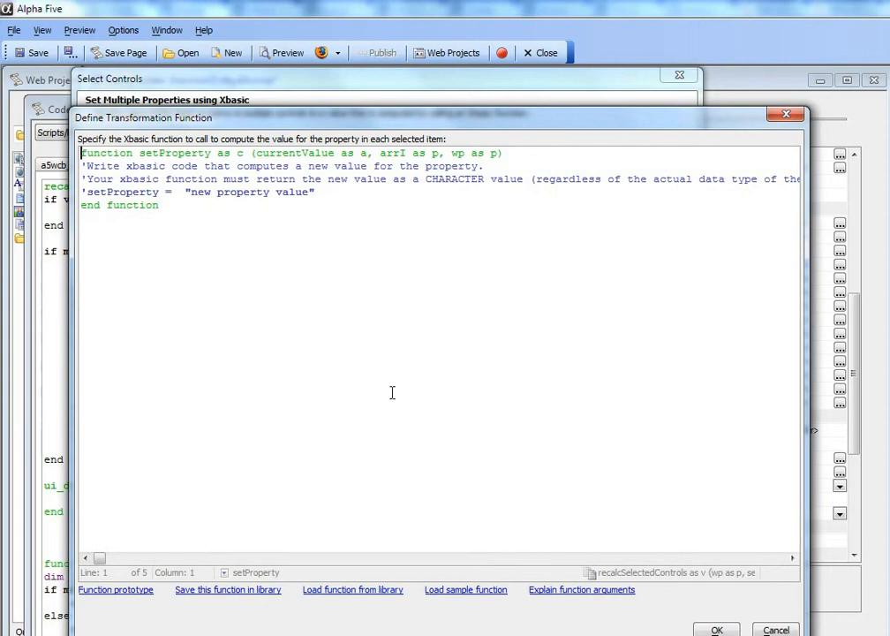
mouse_move(110, 112)
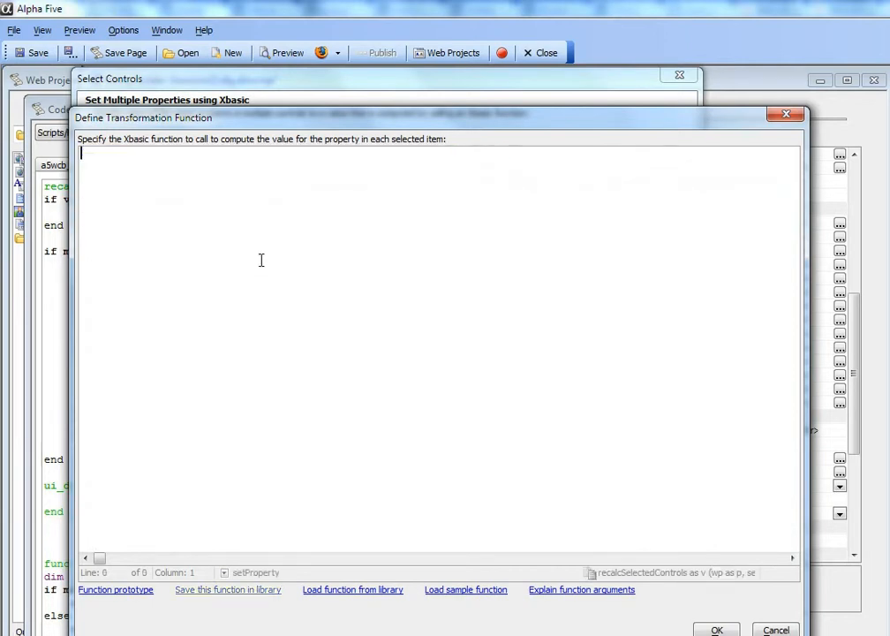
mouse_move(477, 599)
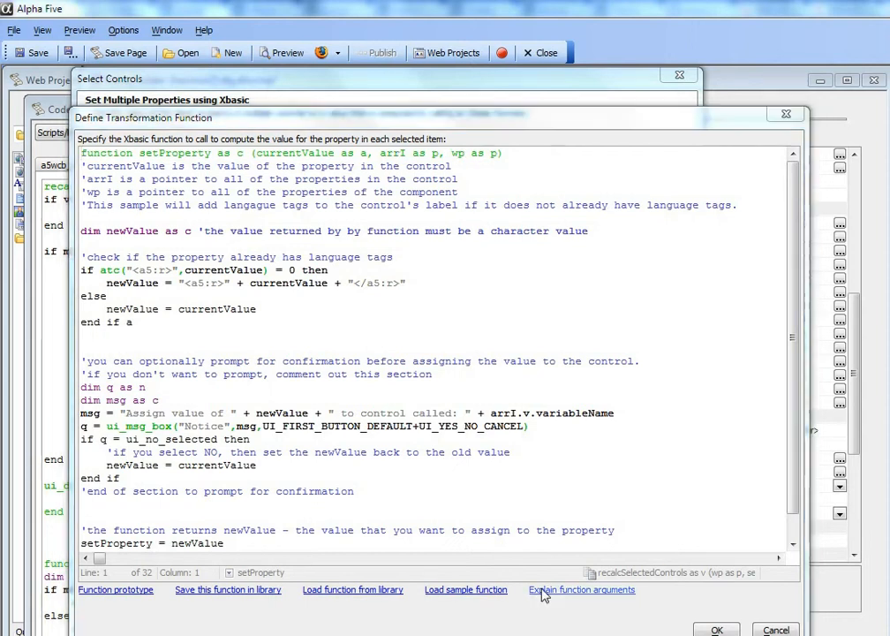
With the sample language-tag function loaded, show the Function Arguments explanation.
left_click(582, 590)
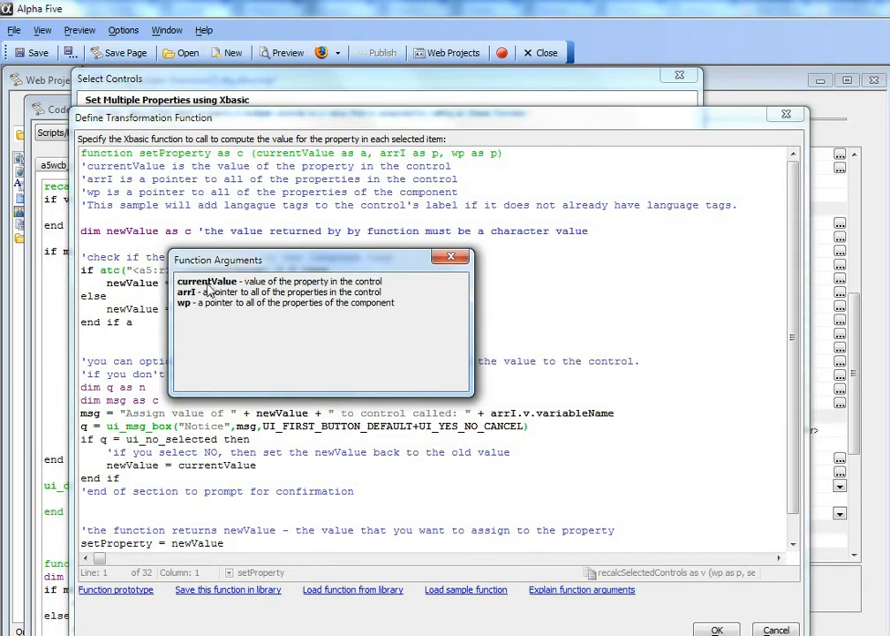
mouse_move(274, 292)
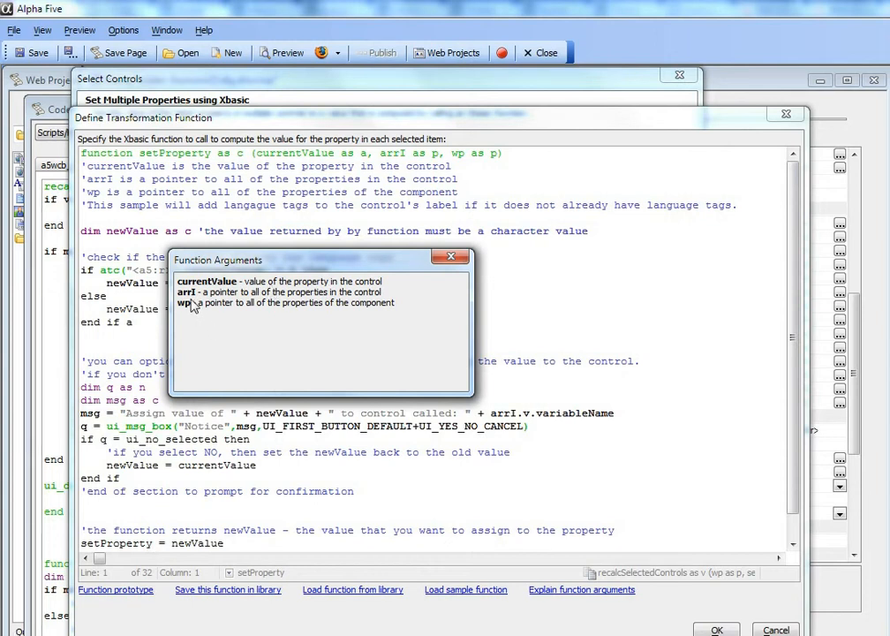
mouse_move(237, 299)
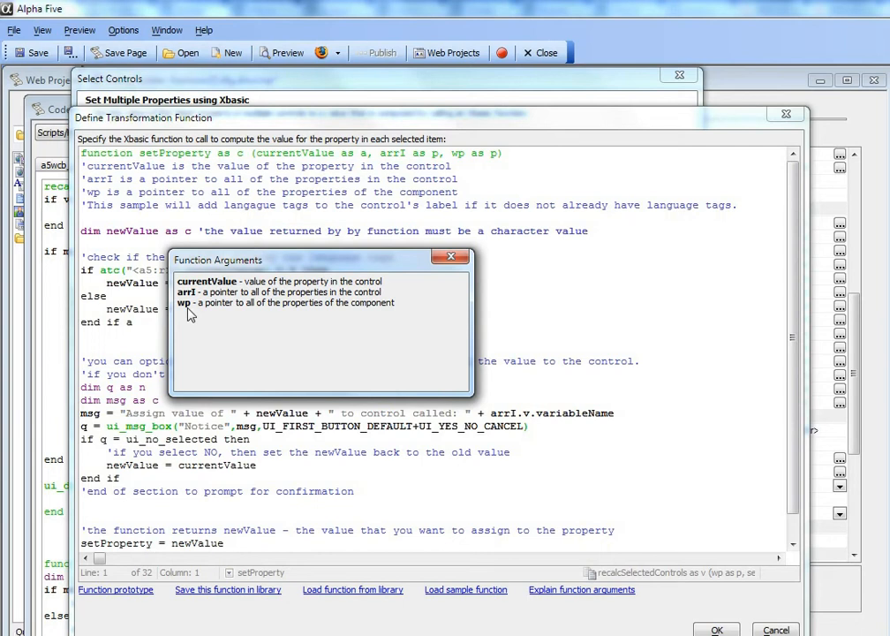
mouse_move(304, 202)
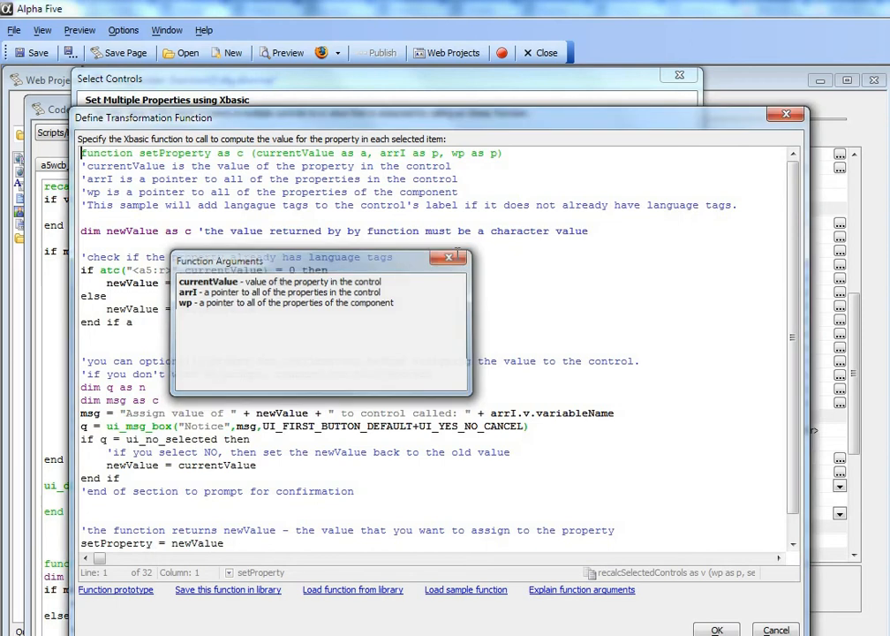
Dismiss the arguments popup, highlight the a5r tag in the code and review the rest of the function.
left_click(449, 258)
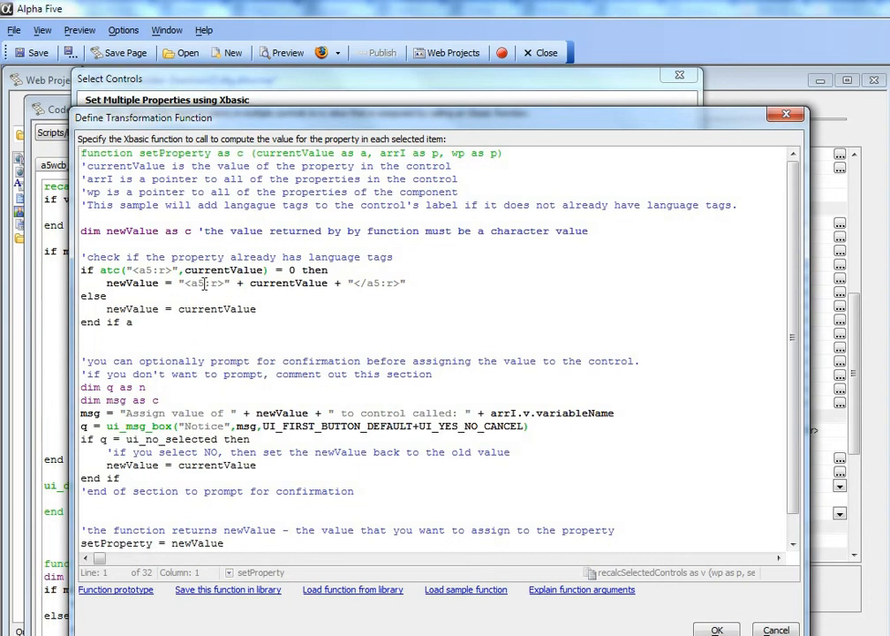
double_click(148, 269)
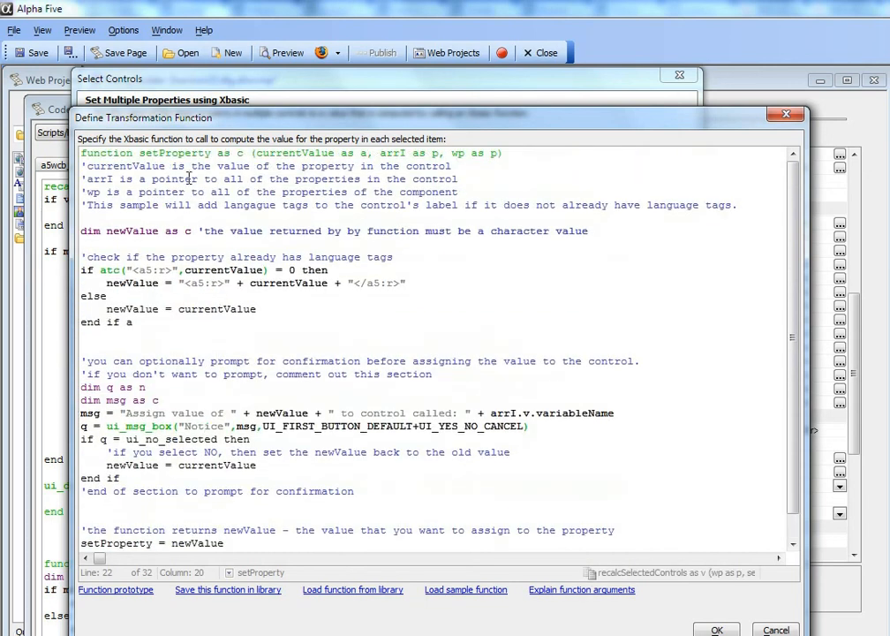
scroll("down", 3)
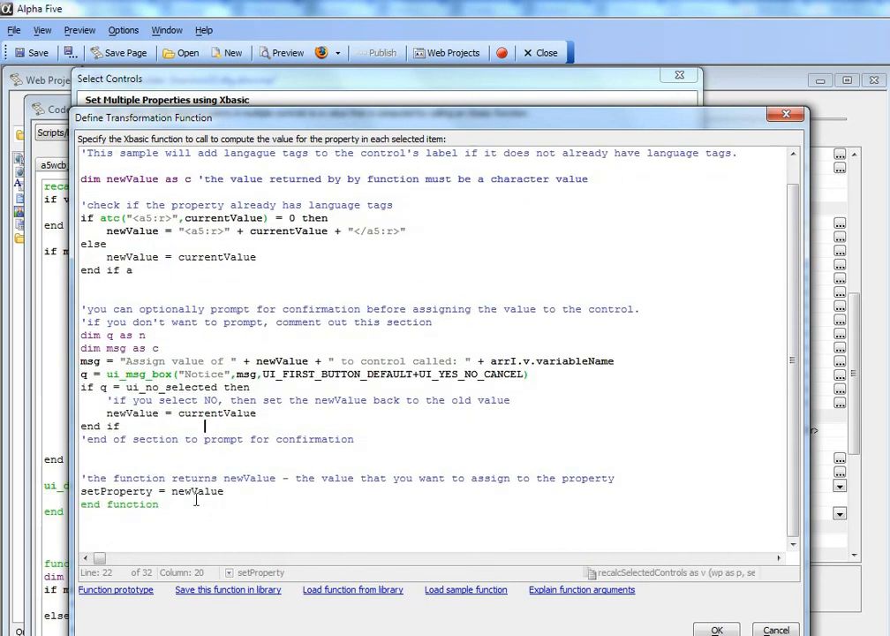